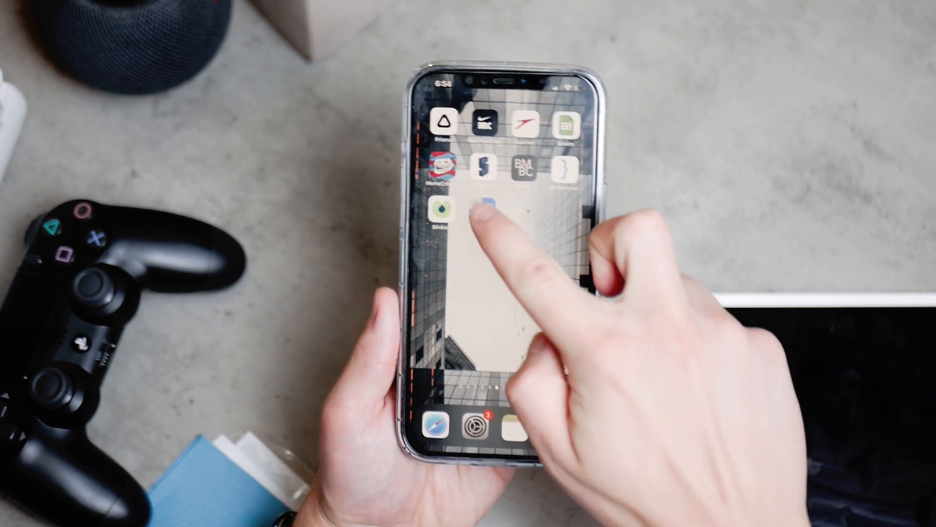
- Launch the Calculator+ photo vault and dismiss its rating prompt
{"action": "left_click", "coordinate": [482, 211]}
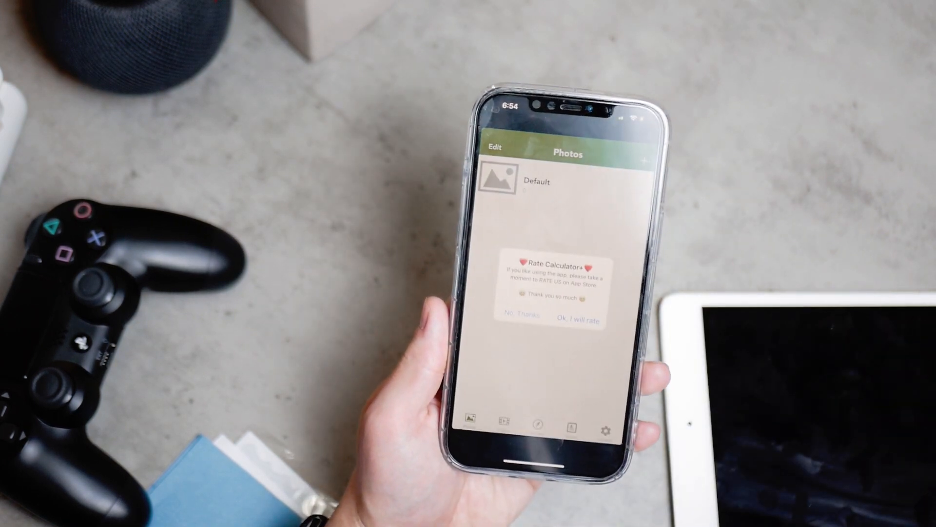
{"action": "left_click", "coordinate": [521, 315]}
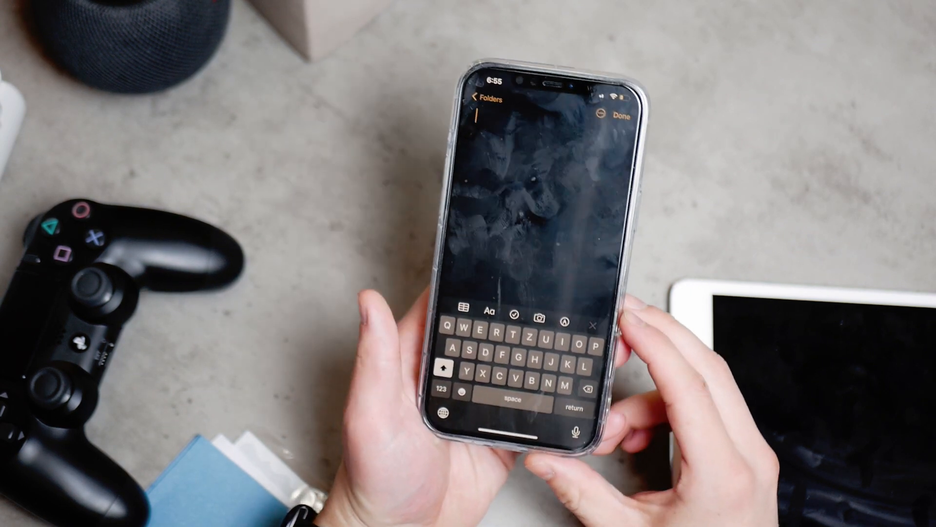
- Capture a new camera photo into the note and bring up the note's options menu
{"action": "left_click", "coordinate": [558, 305]}
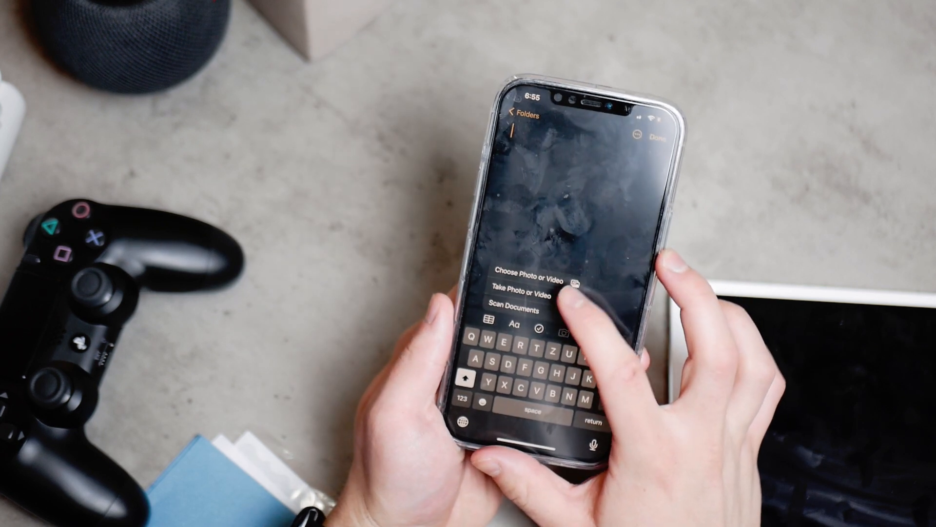
{"action": "left_click", "coordinate": [523, 293]}
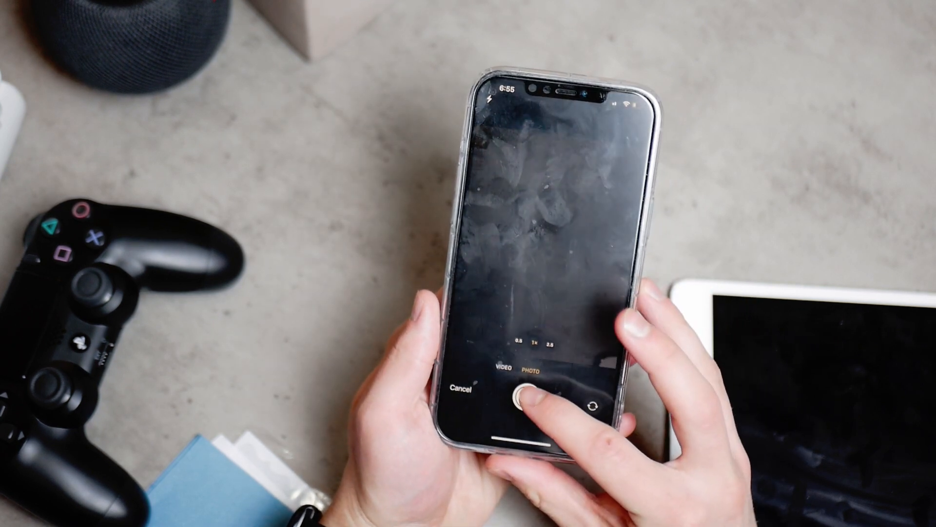
{"action": "left_click", "coordinate": [519, 393]}
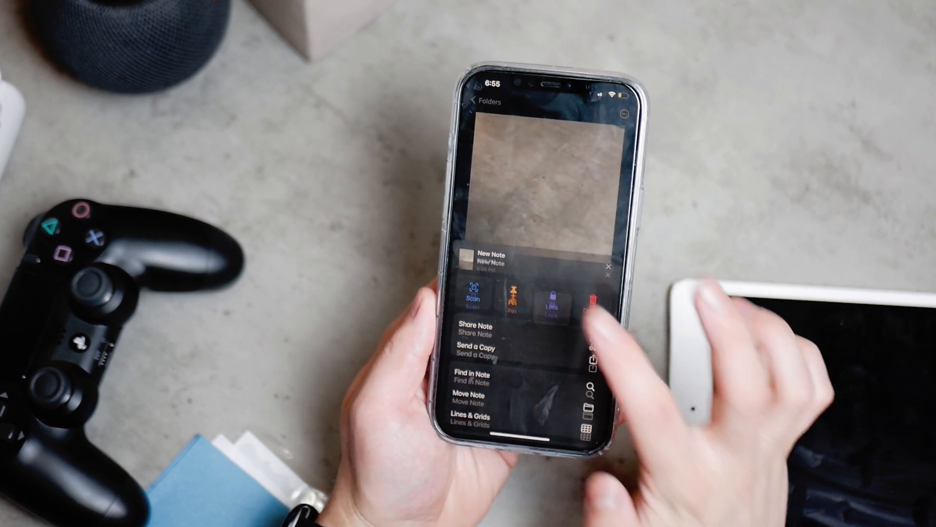
{"action": "left_click", "coordinate": [551, 300]}
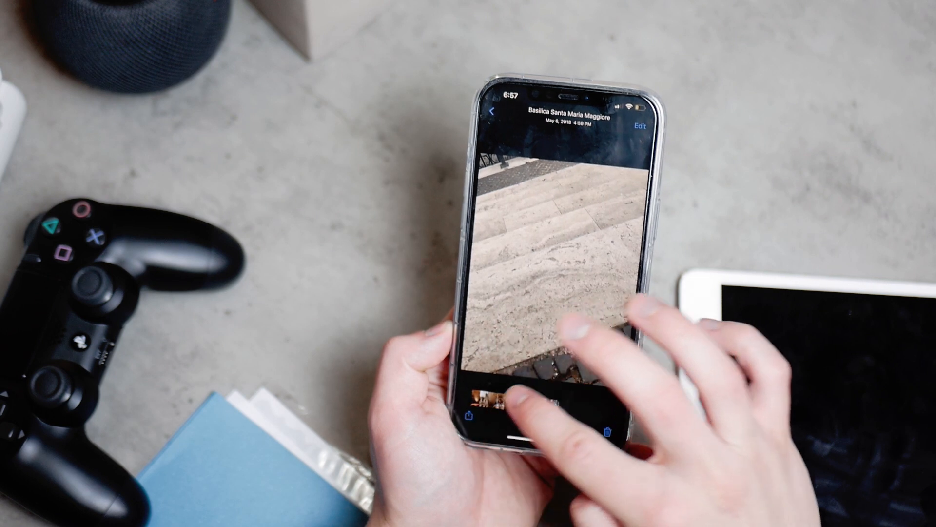
- Hide the Basilica Santa Maria Maggiore steps photo via its Share sheet
{"action": "left_click", "coordinate": [470, 414]}
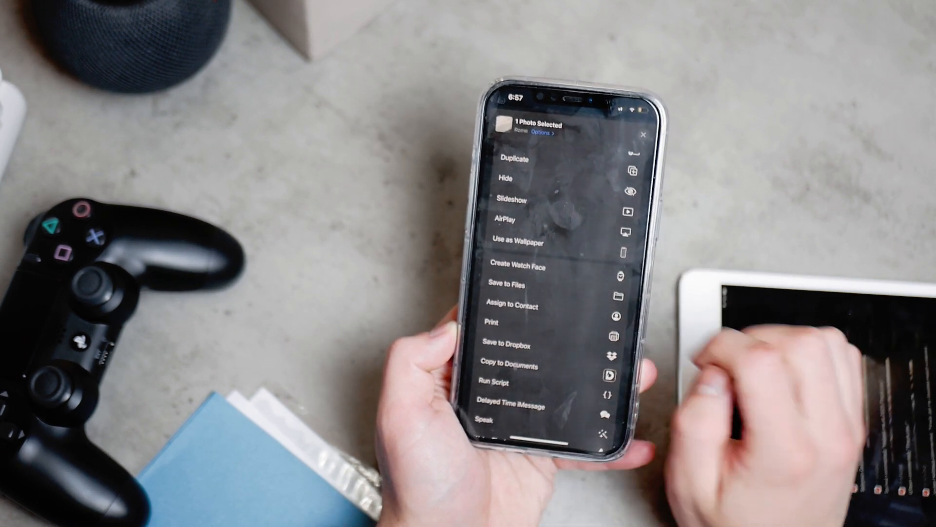
{"action": "left_click", "coordinate": [506, 178]}
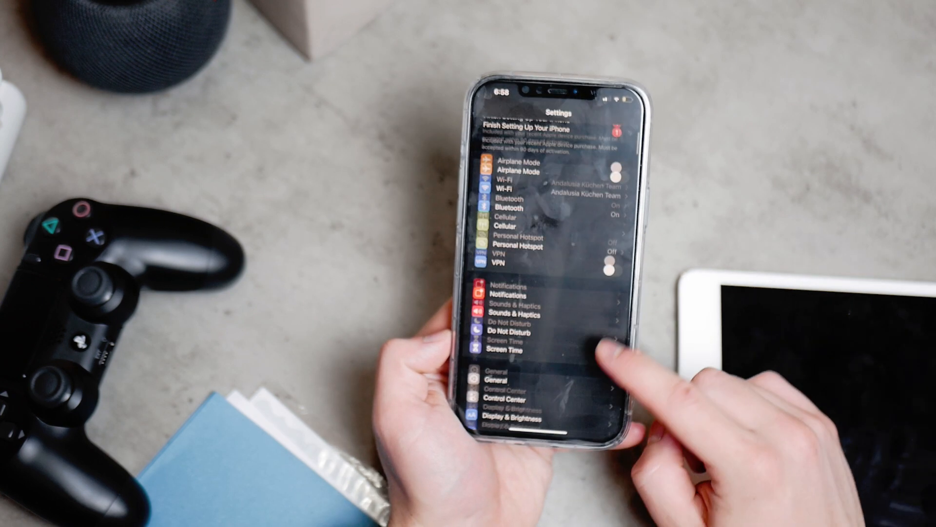
- Reach Photos settings (after a detour into Camera) and switch off Hidden Album
{"action": "scroll", "scroll_direction": "down", "scroll_amount": 3}
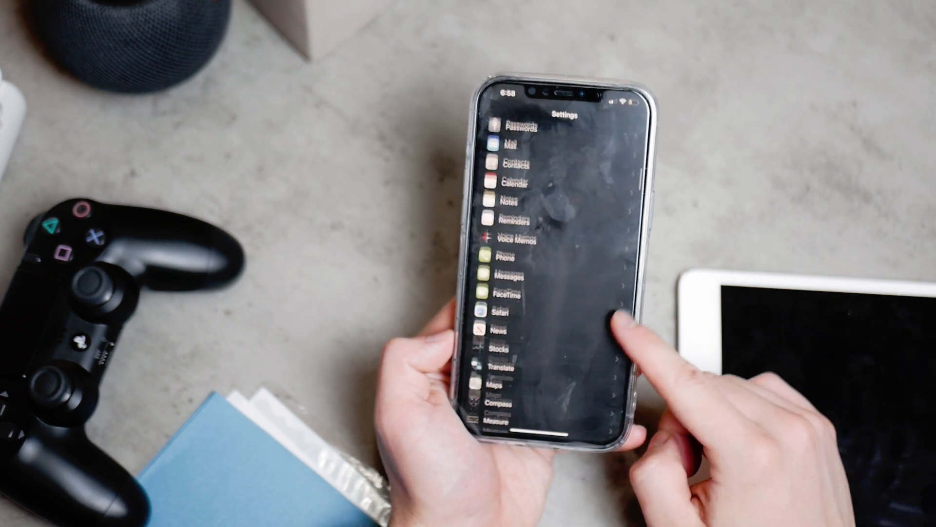
{"action": "scroll", "scroll_direction": "down", "scroll_amount": 3}
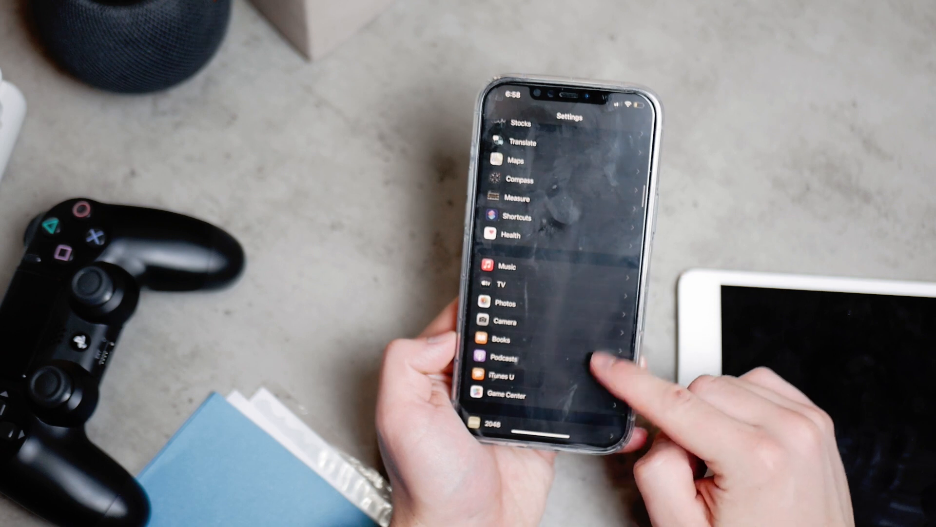
{"action": "left_click", "coordinate": [505, 323]}
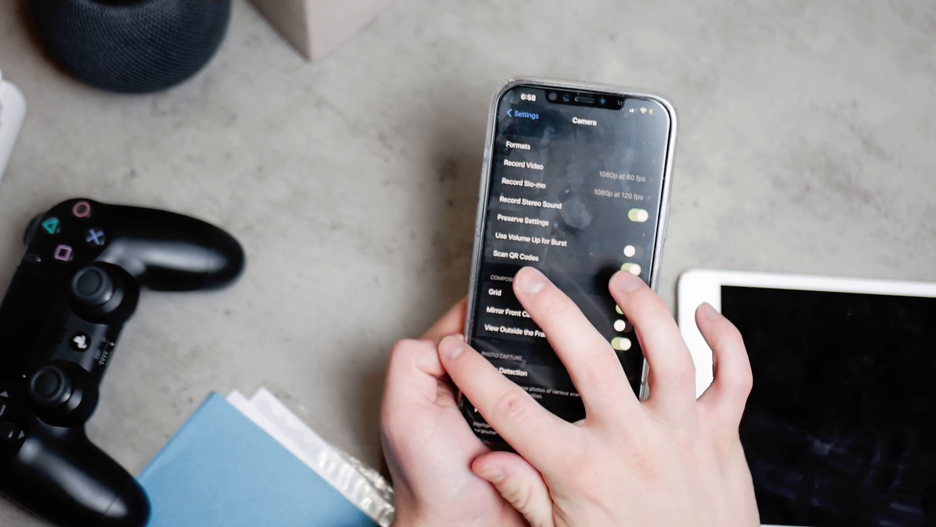
{"action": "left_click", "coordinate": [520, 115]}
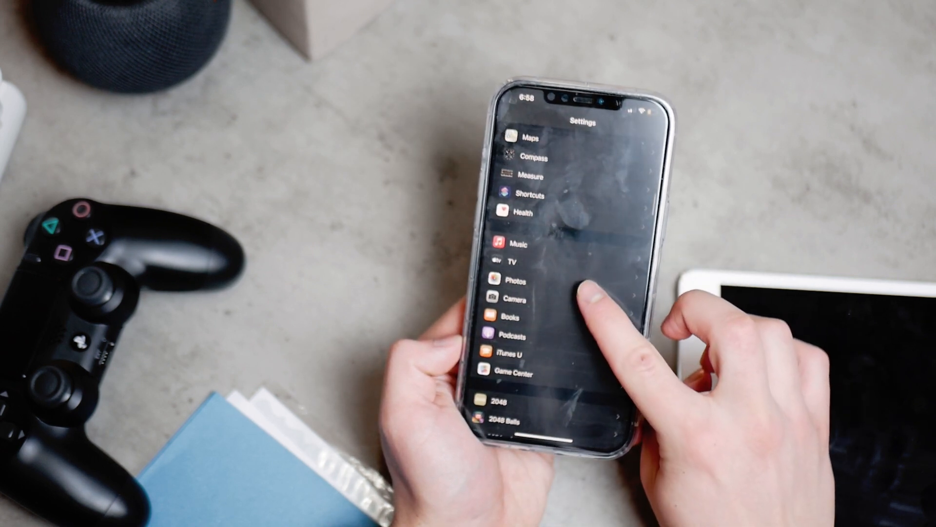
{"action": "left_click", "coordinate": [520, 279]}
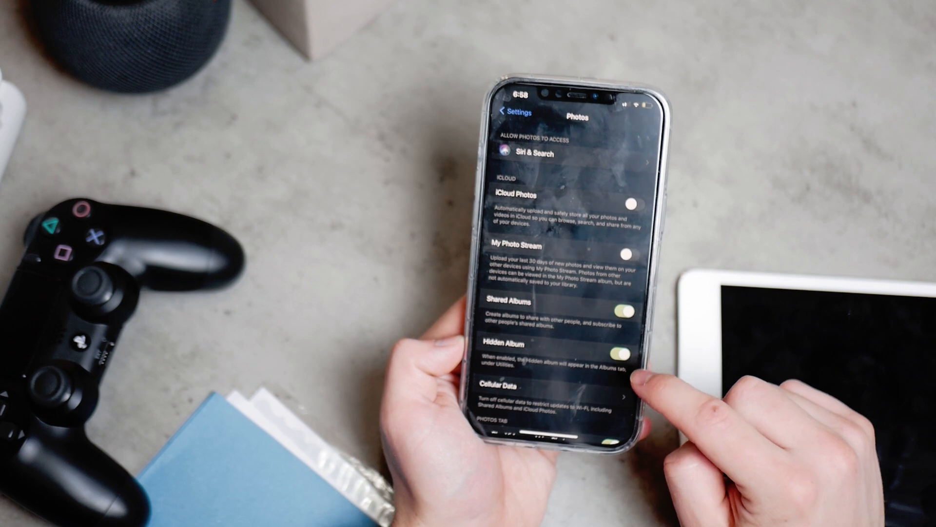
{"action": "left_click", "coordinate": [633, 351]}
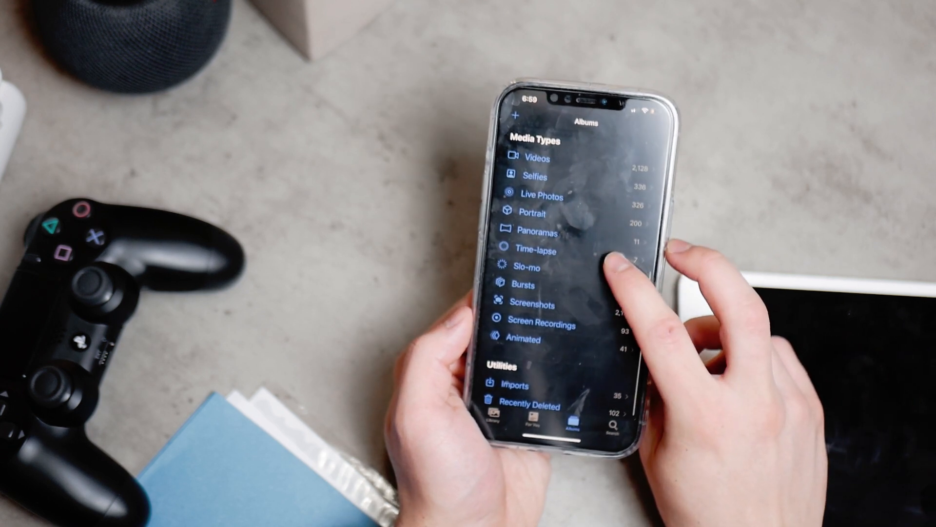
- View a cobblestone photo from Albums, then reopen Calculator+ and tap No, Thanks on its rating prompt
{"action": "left_click", "coordinate": [536, 252]}
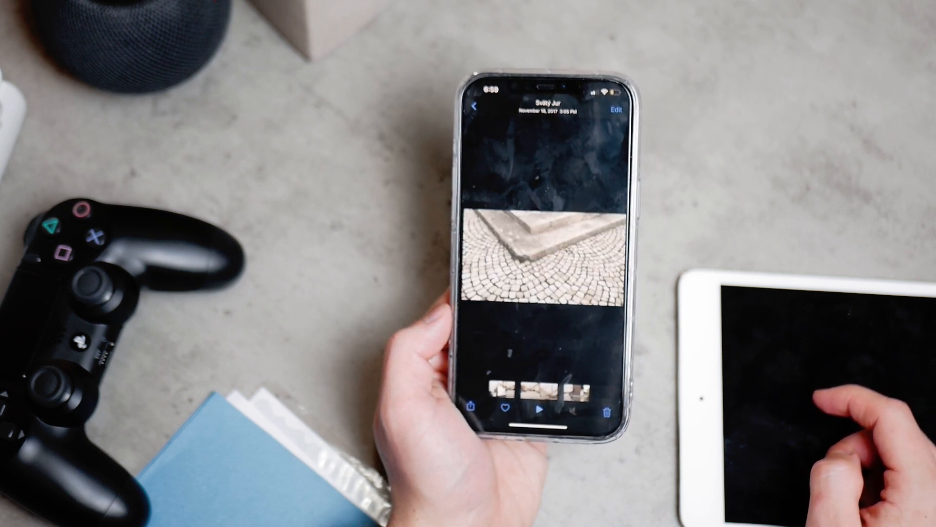
{"action": "left_click", "coordinate": [479, 106]}
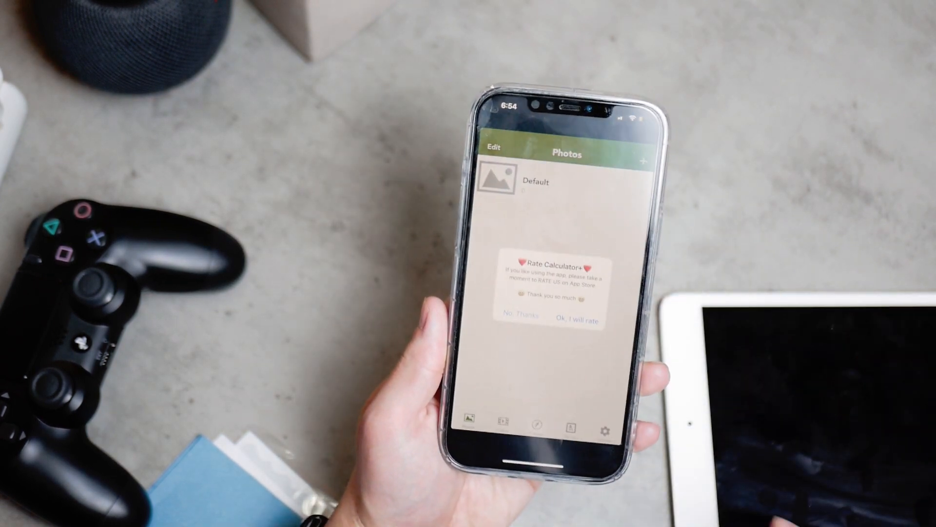
{"action": "left_click", "coordinate": [509, 315]}
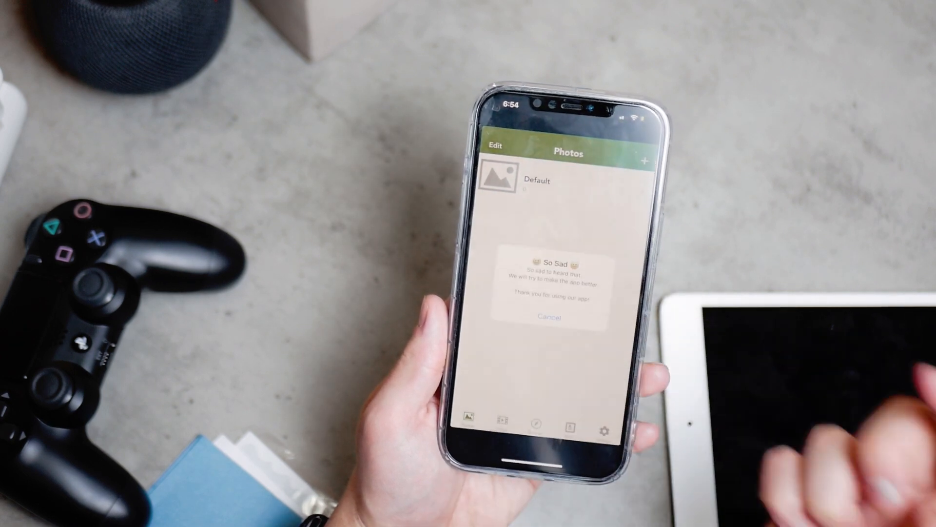